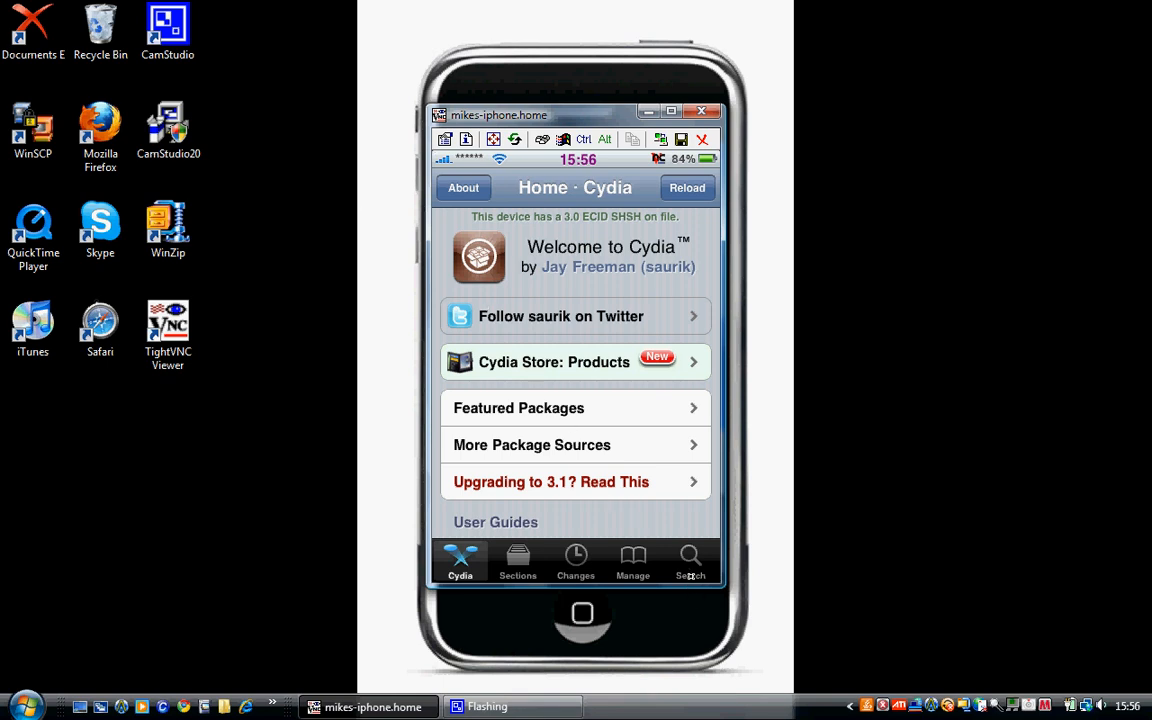
# - Search Cydia for mxtube and view the MxTube package details
pyautogui.click(690, 560)
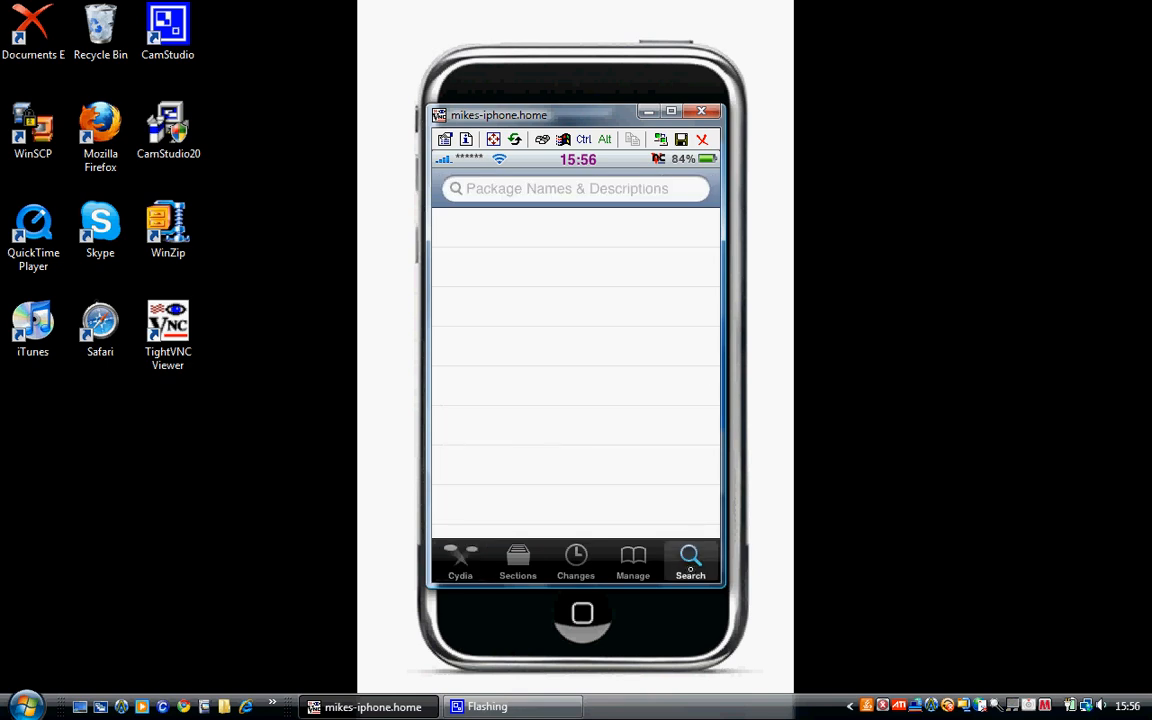
pyautogui.click(576, 188)
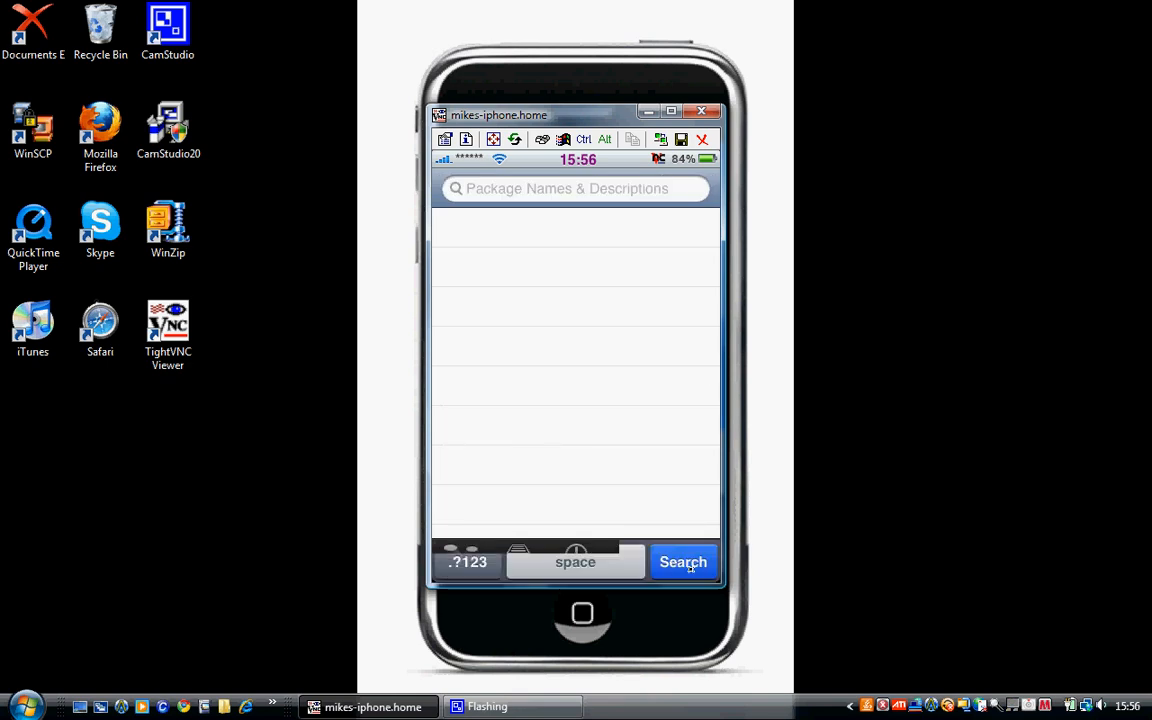
pyautogui.click(576, 188)
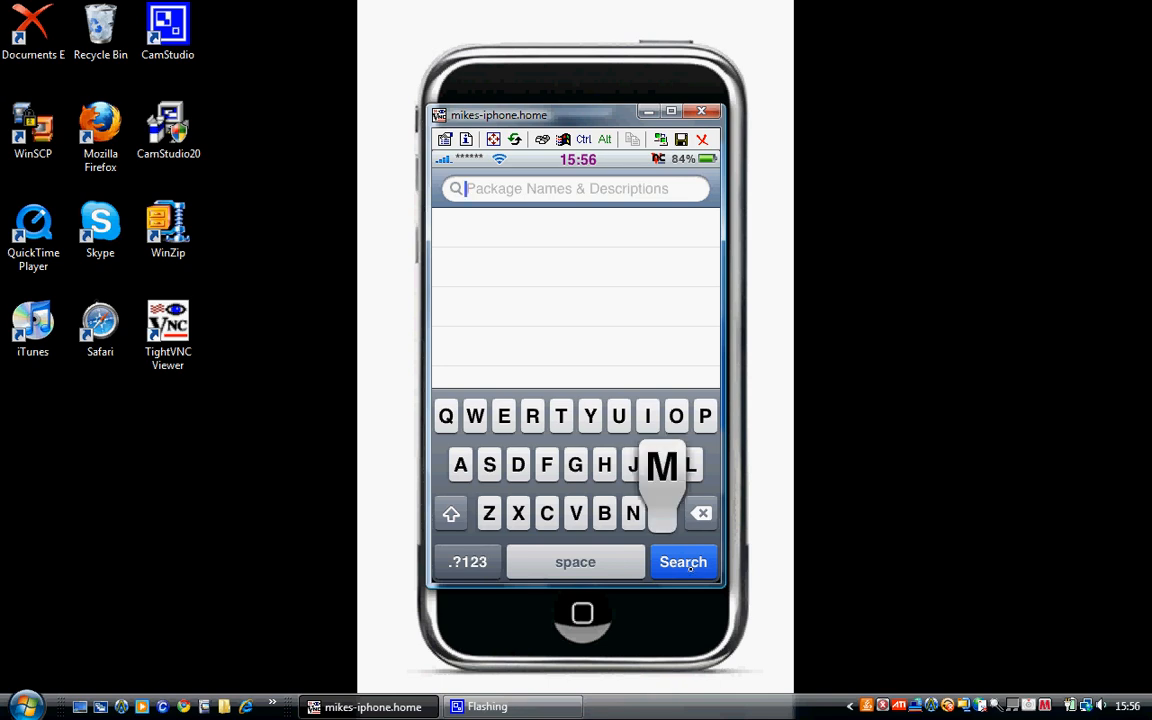
pyautogui.write('mxtube')
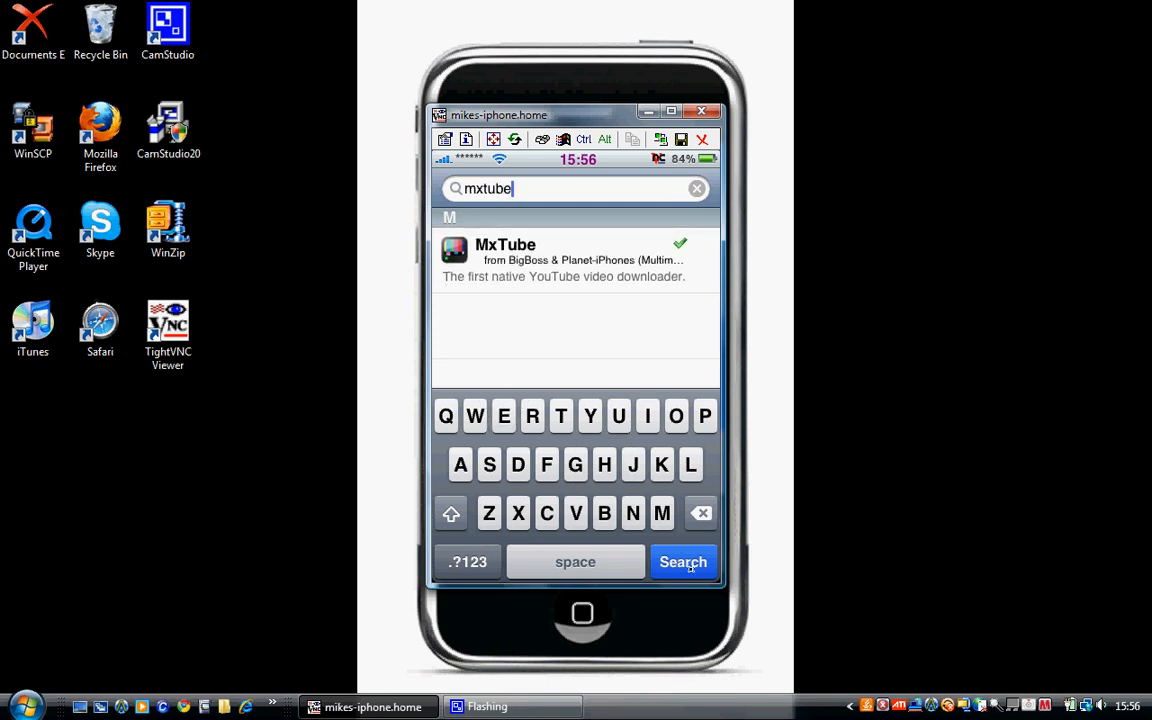
pyautogui.click(576, 260)
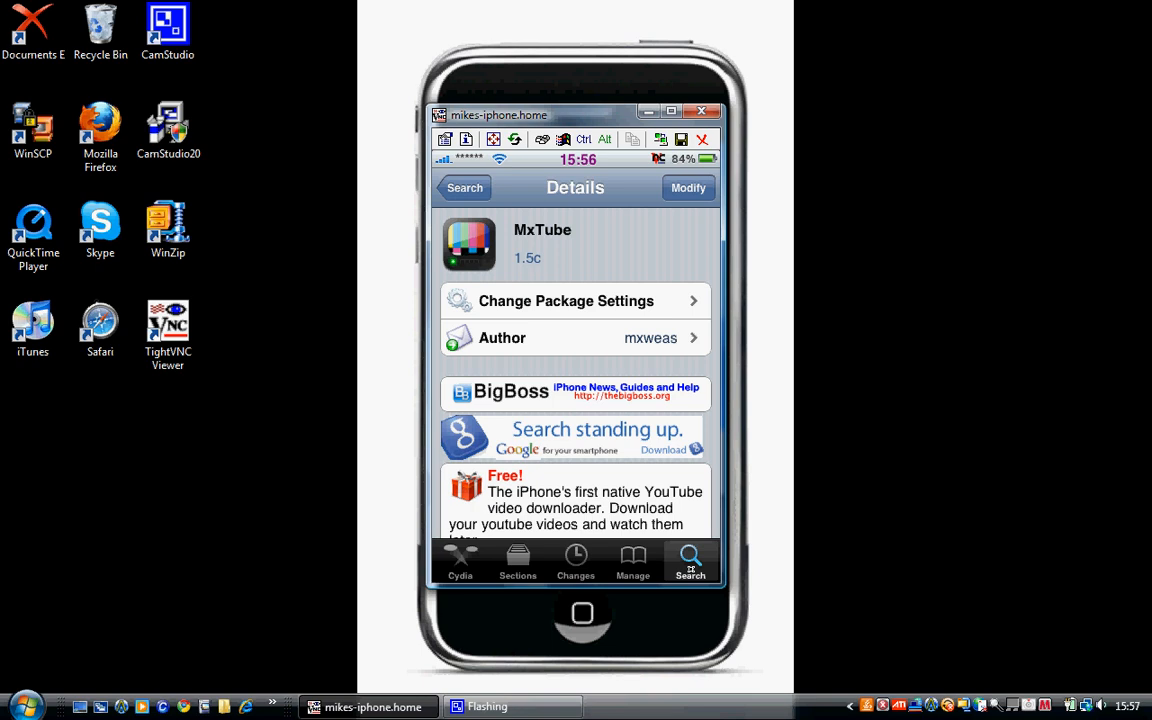
# - Return to the search results and clear the search field
pyautogui.click(464, 188)
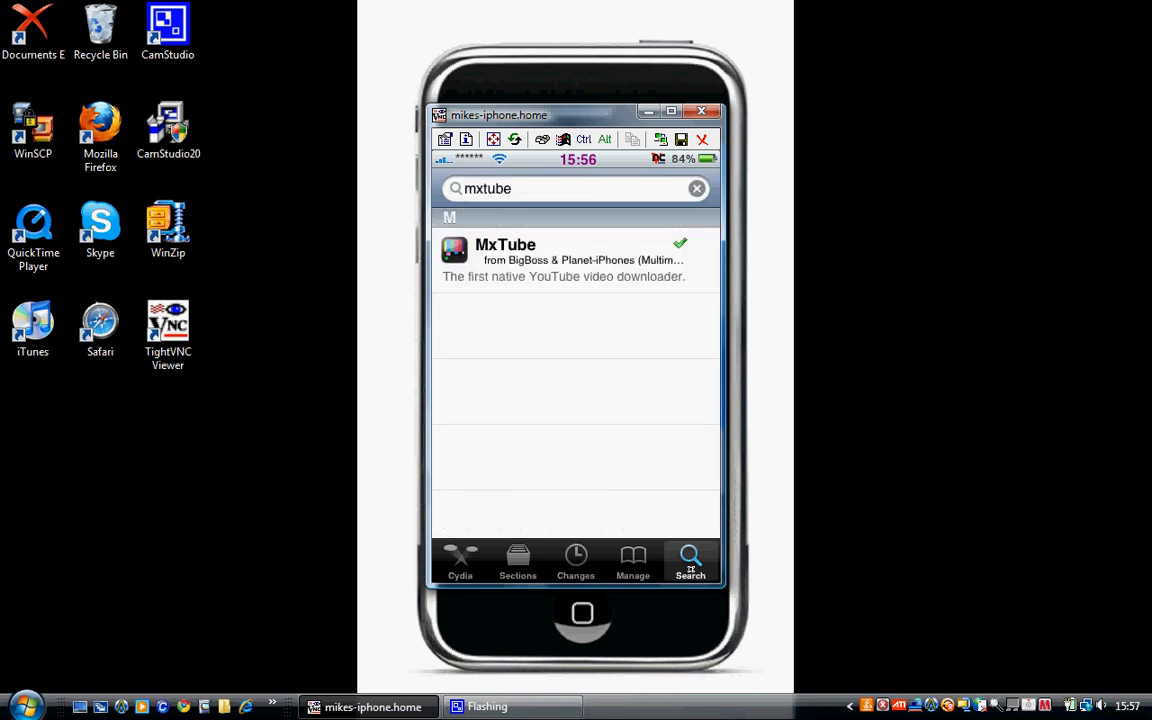
pyautogui.click(696, 188)
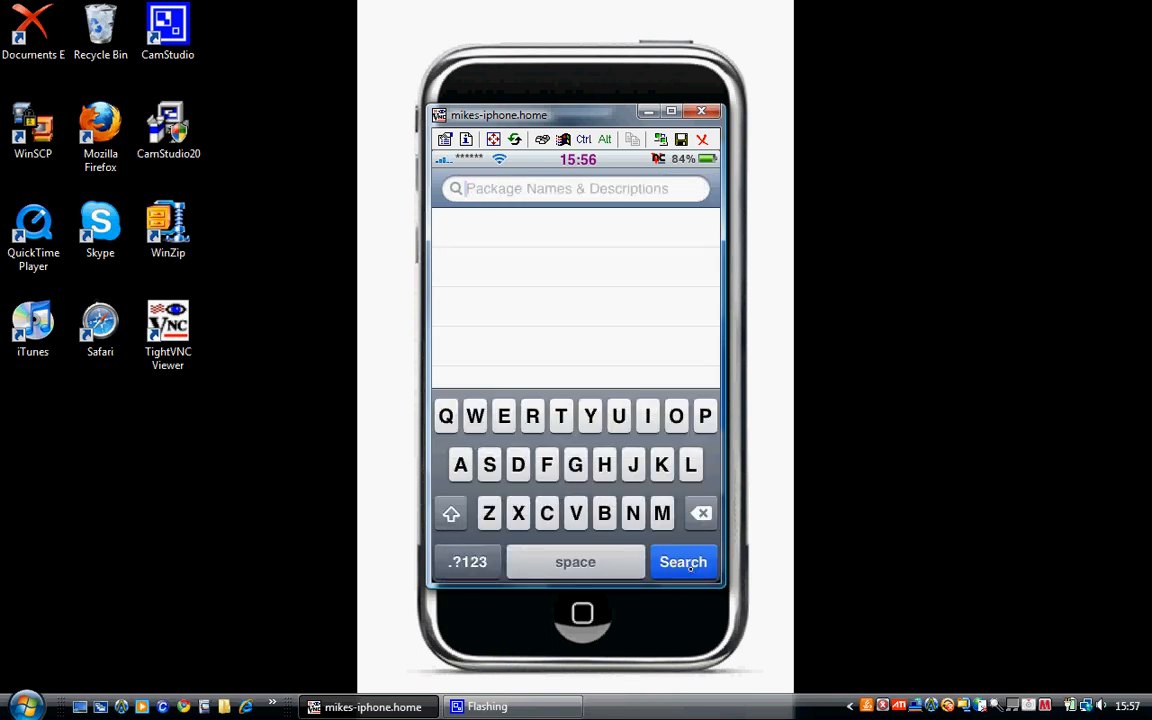
# - Search for mivtones, view MiVTones per OS 3.x details, then leave Cydia for MxTube
pyautogui.click(662, 464)
pyautogui.write('mivton')
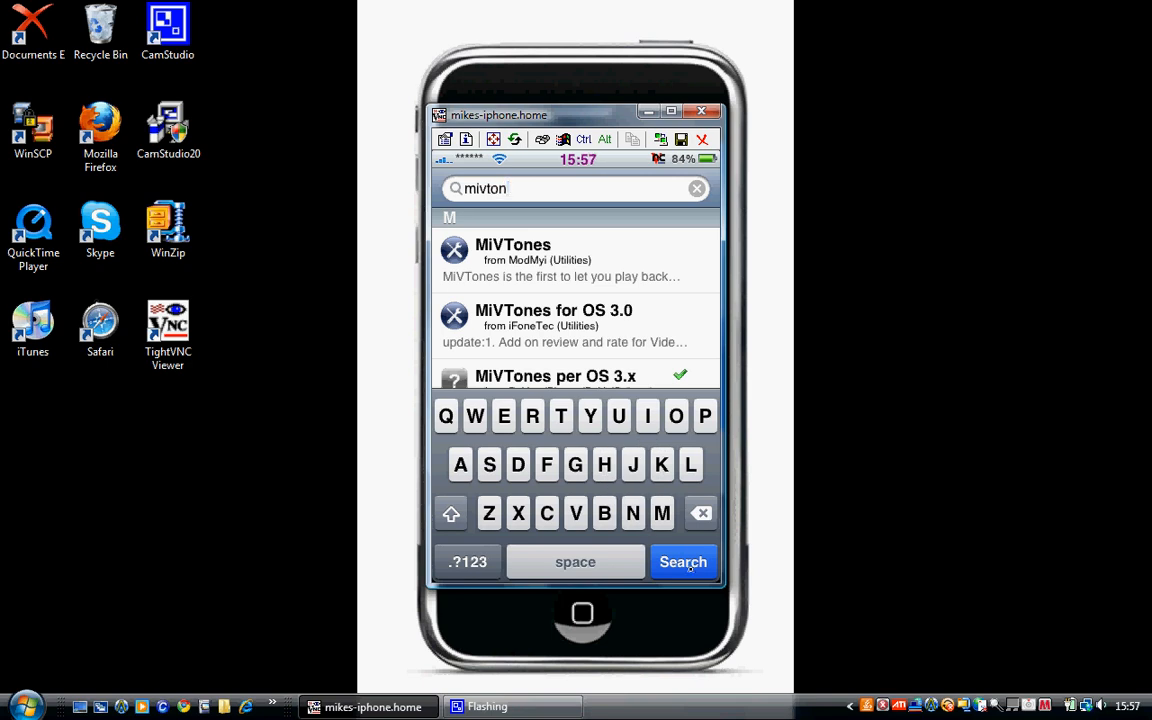
pyautogui.click(684, 560)
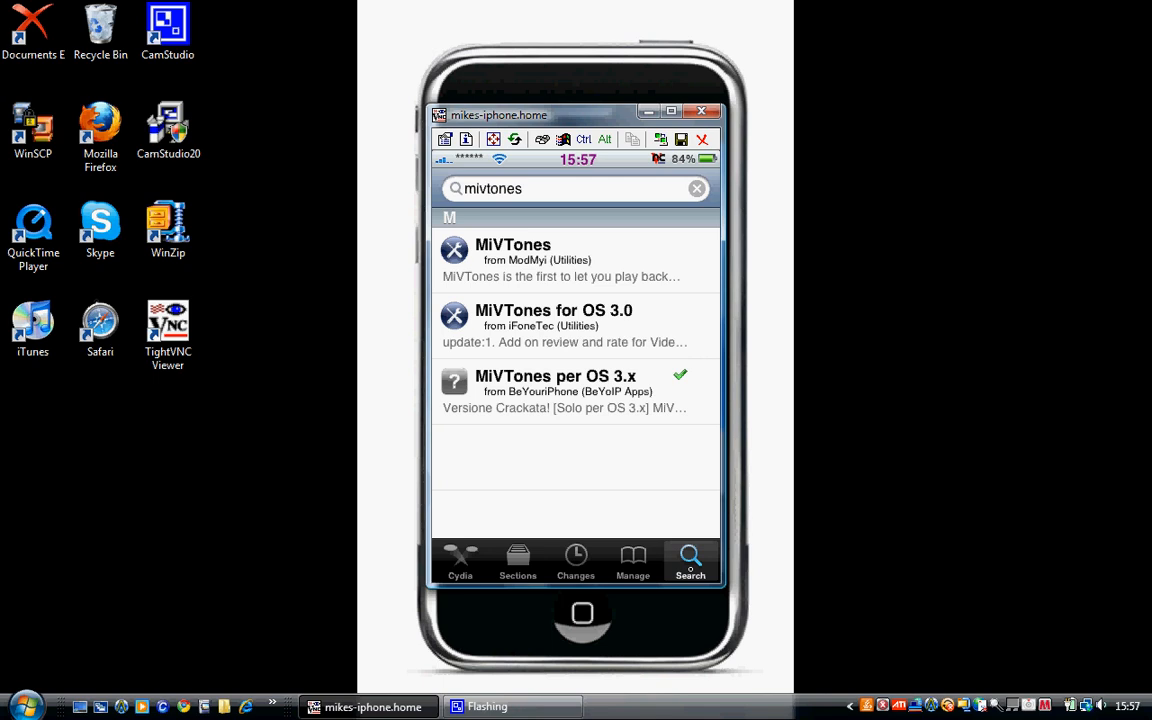
pyautogui.click(564, 390)
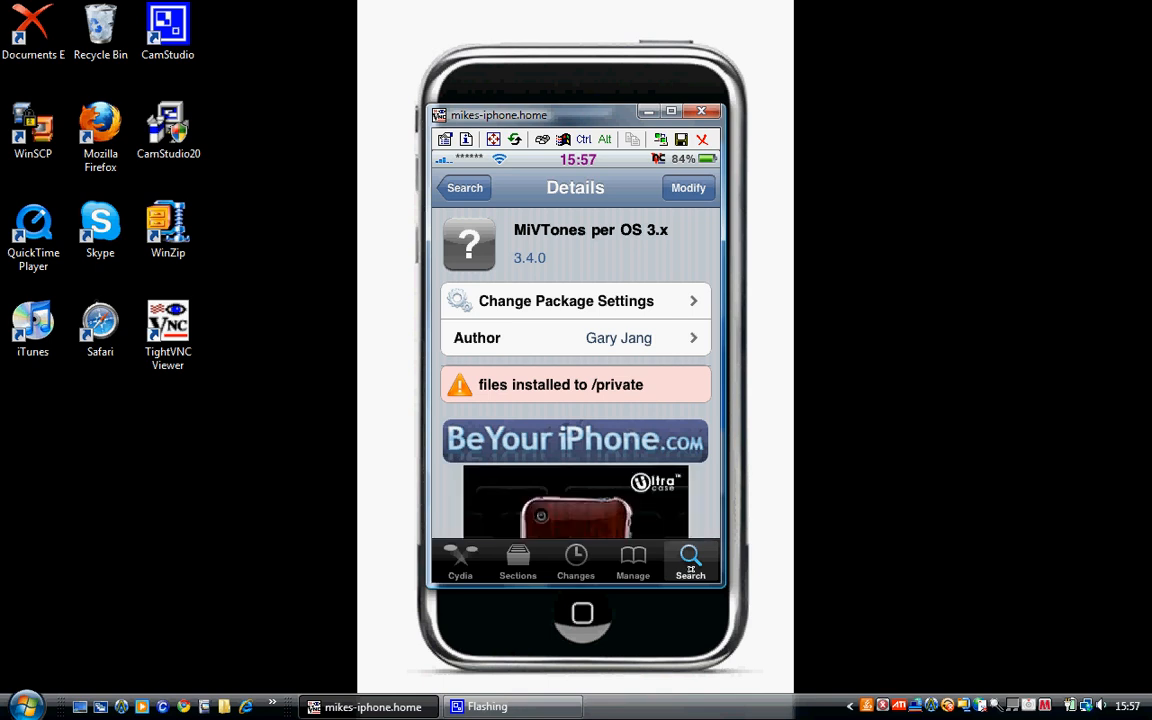
pyautogui.click(464, 188)
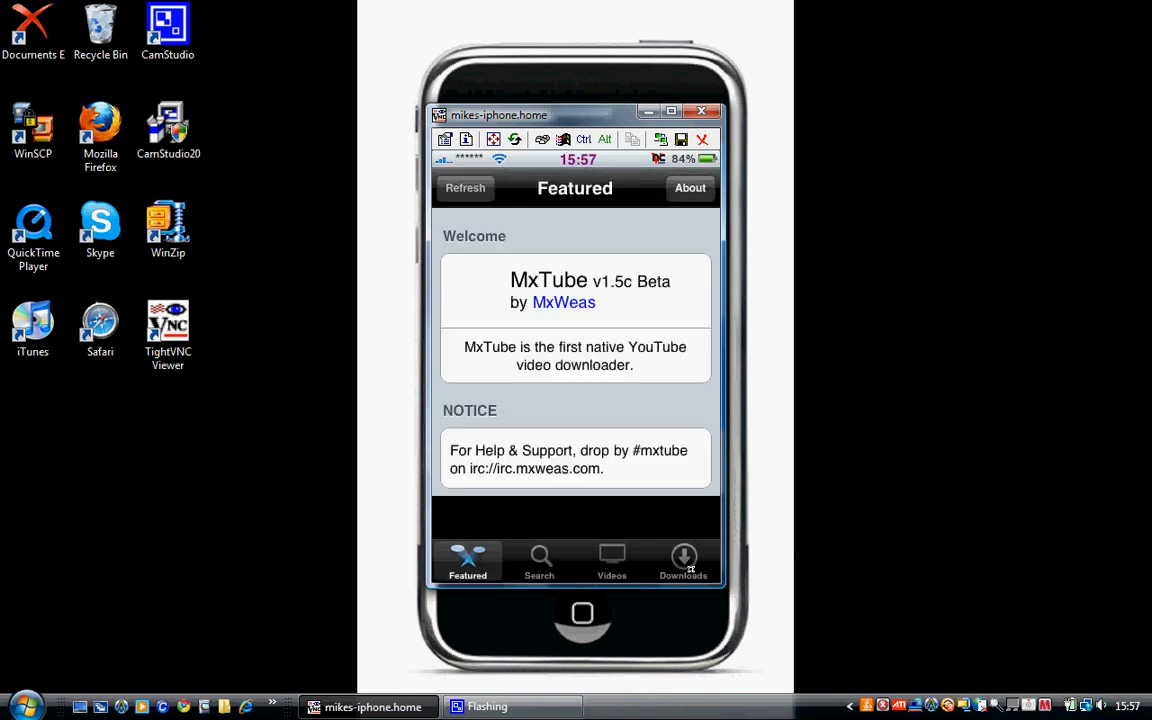
# - Search YouTube in MxTube for twister and pick the Twister-Wetter Official Video
pyautogui.click(540, 560)
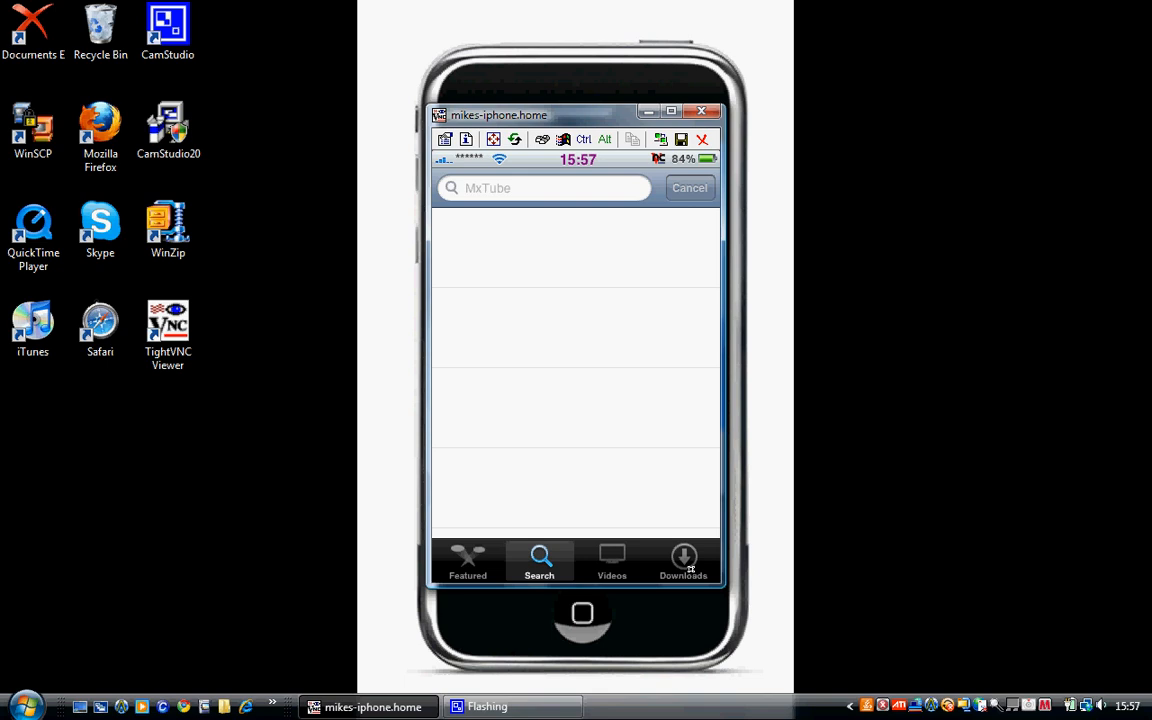
pyautogui.click(544, 188)
pyautogui.write('twister')
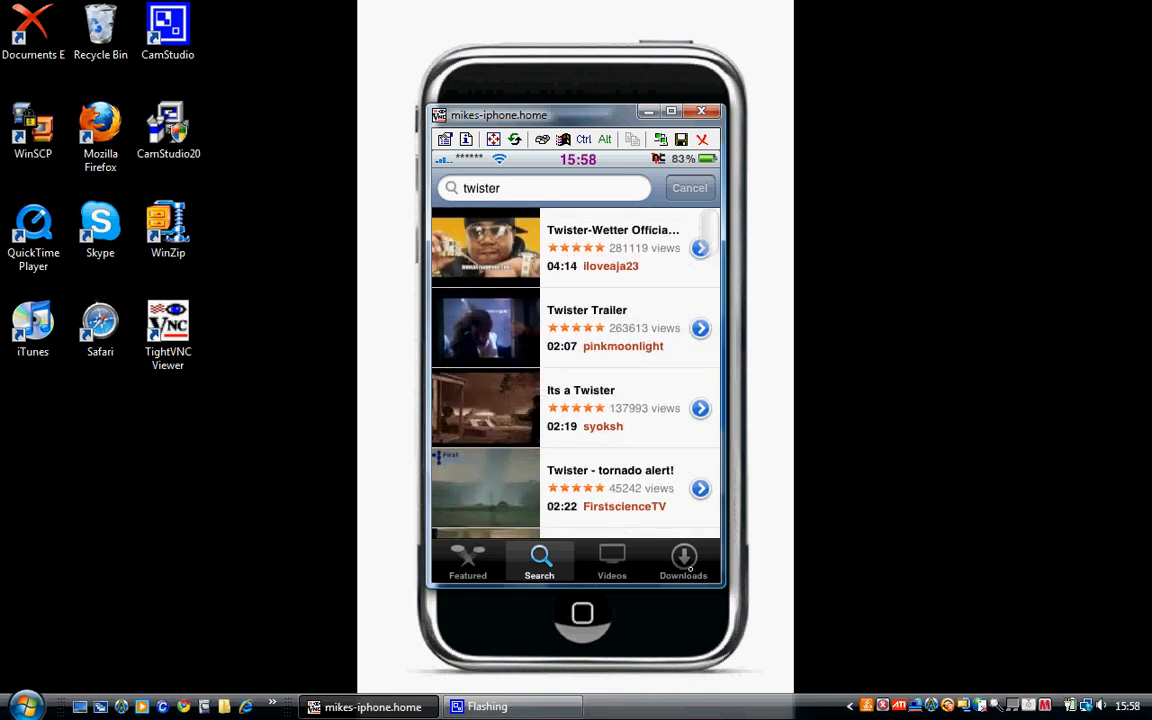
pyautogui.click(630, 248)
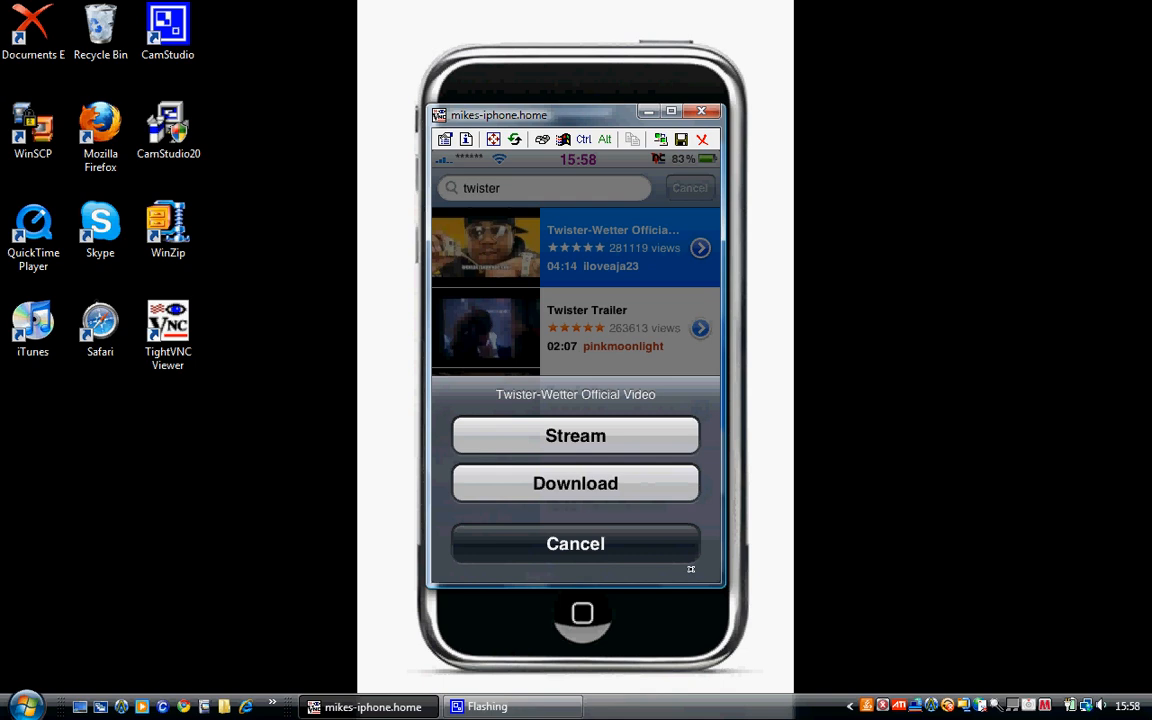
# - Download the Twister-Wetter video at a chosen quality, then leave MxTube for MiVTones
pyautogui.click(576, 436)
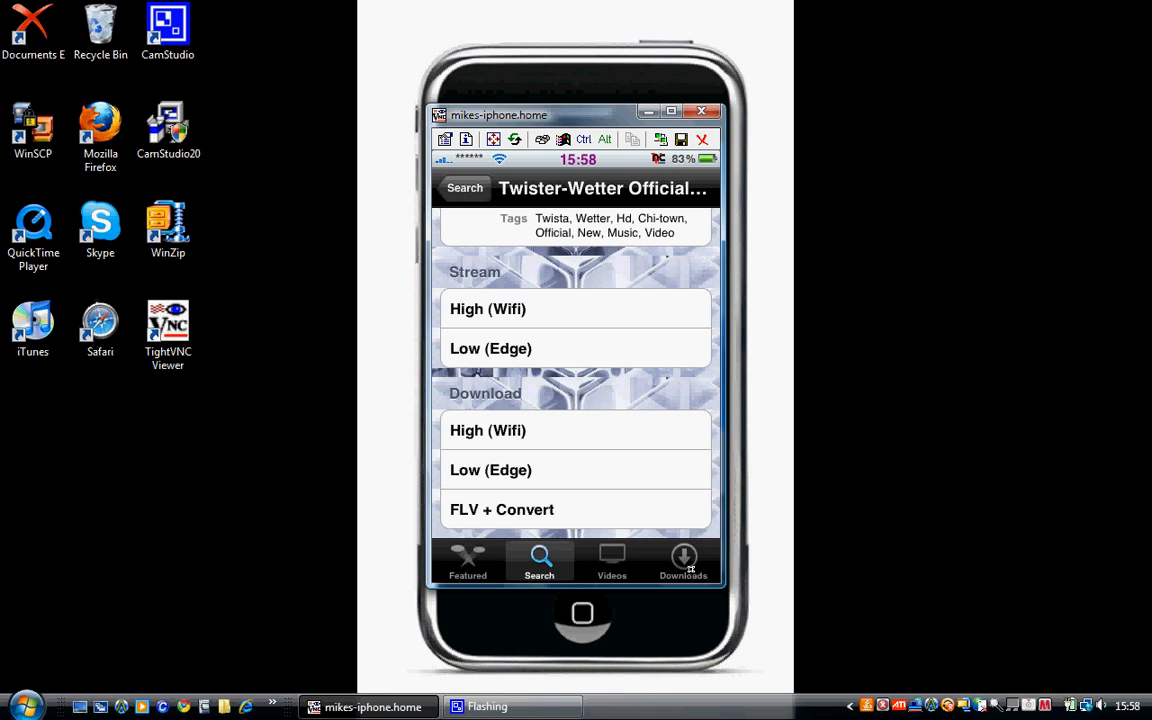
pyautogui.click(488, 430)
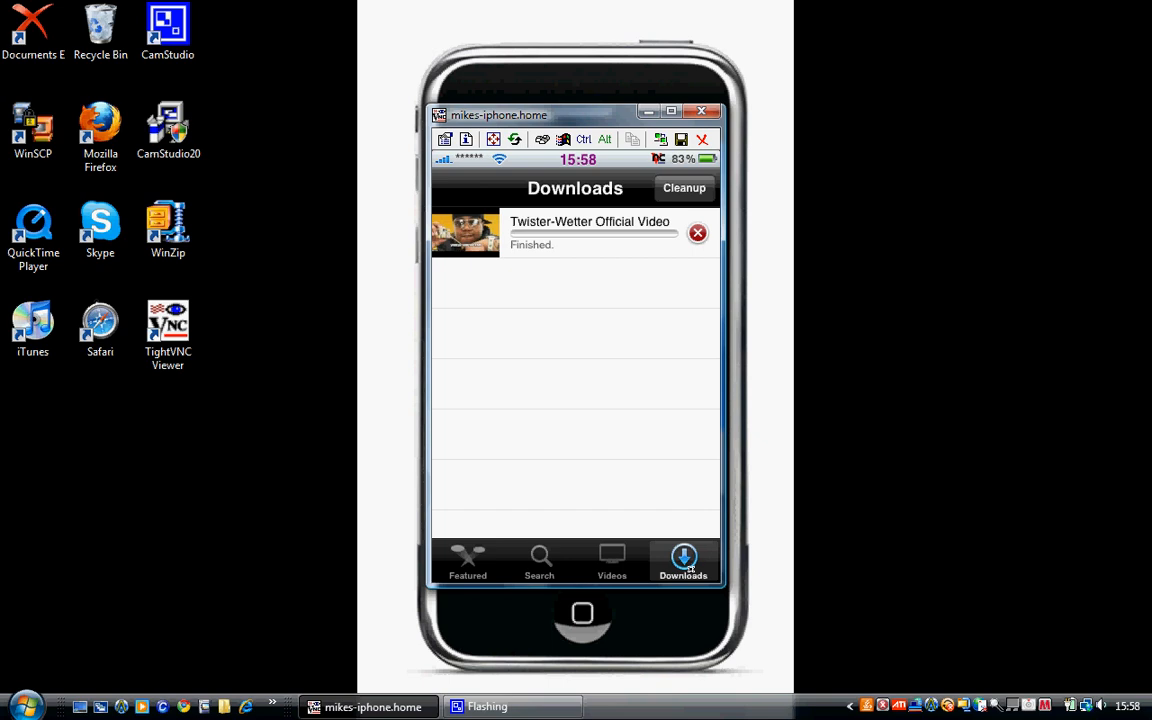
pyautogui.click(696, 232)
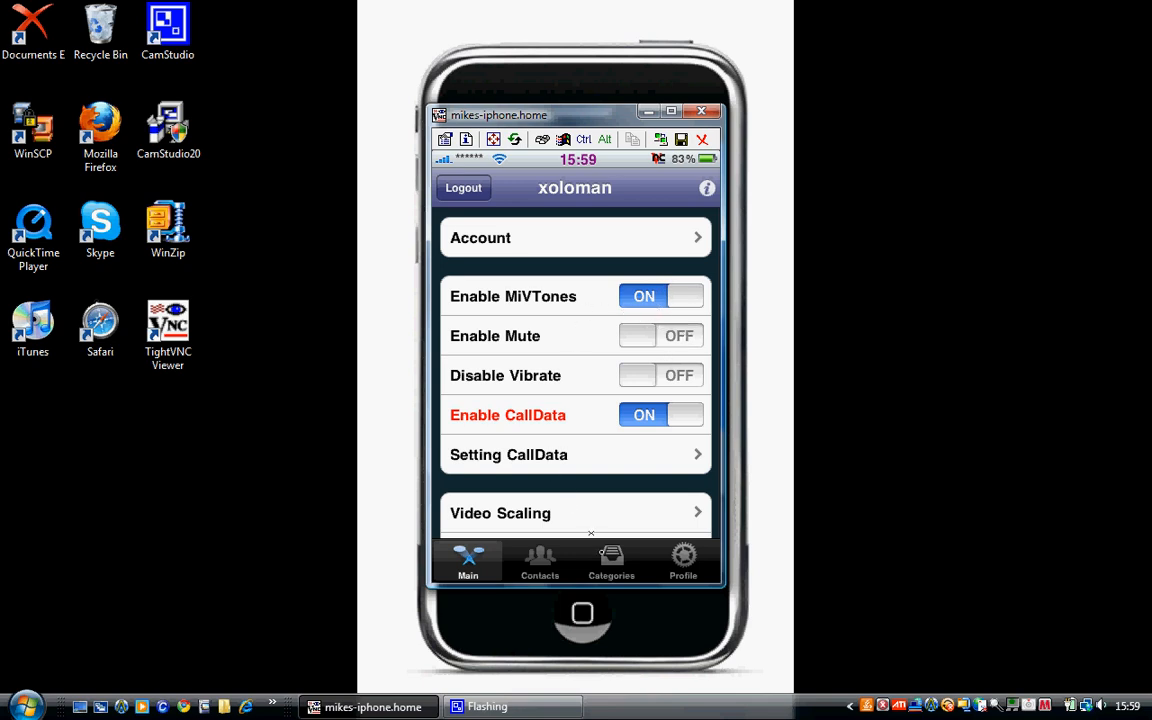
# - Show MiVTones' Categories folders and enter the MxTube folder
pyautogui.click(612, 560)
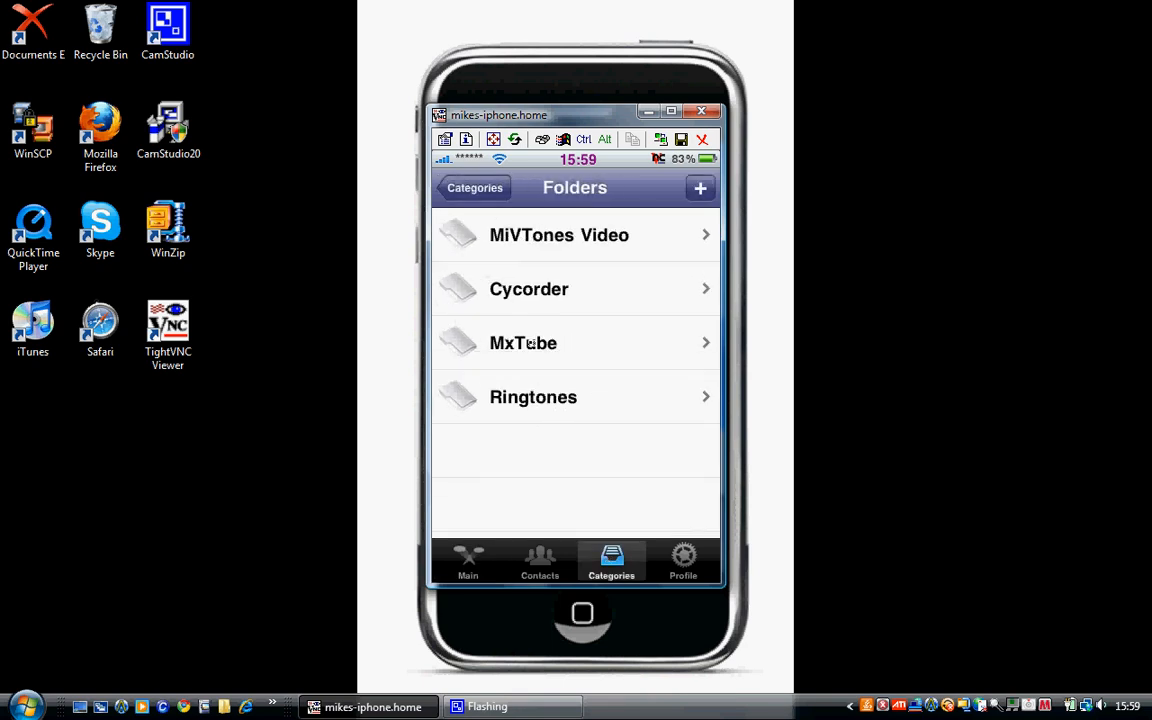
pyautogui.click(524, 342)
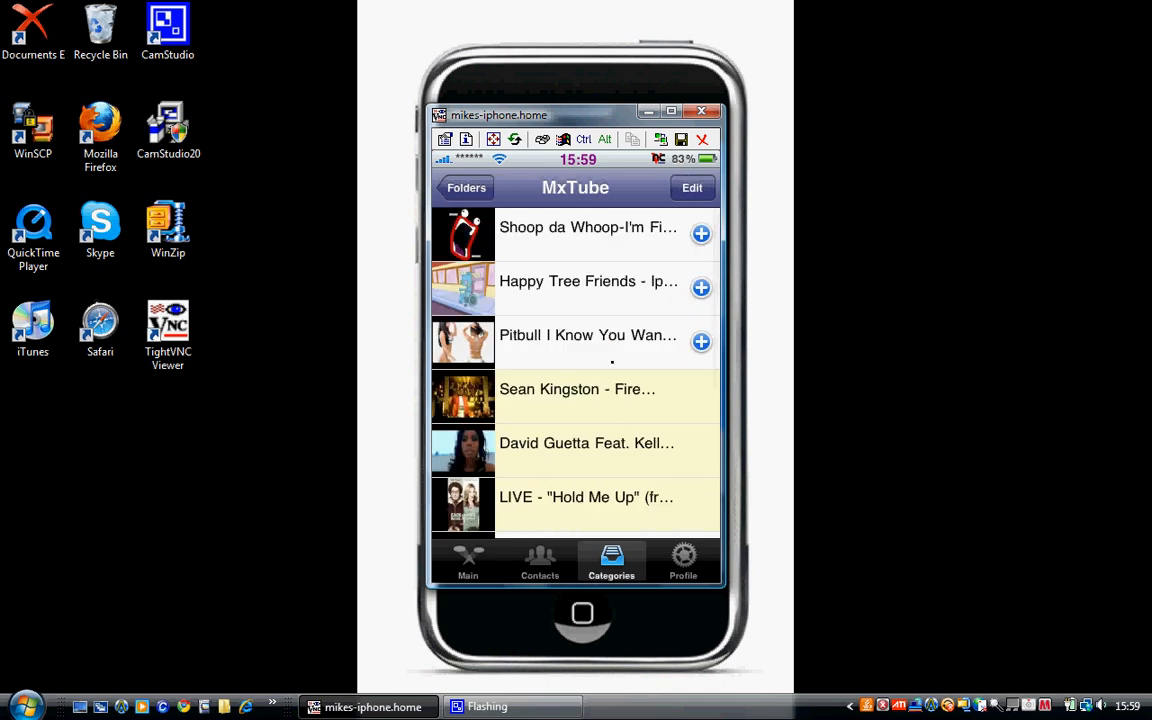
# - Scroll the MxTube folder to Basshunter's Every Morning video and make it the default
pyautogui.scroll(-3)
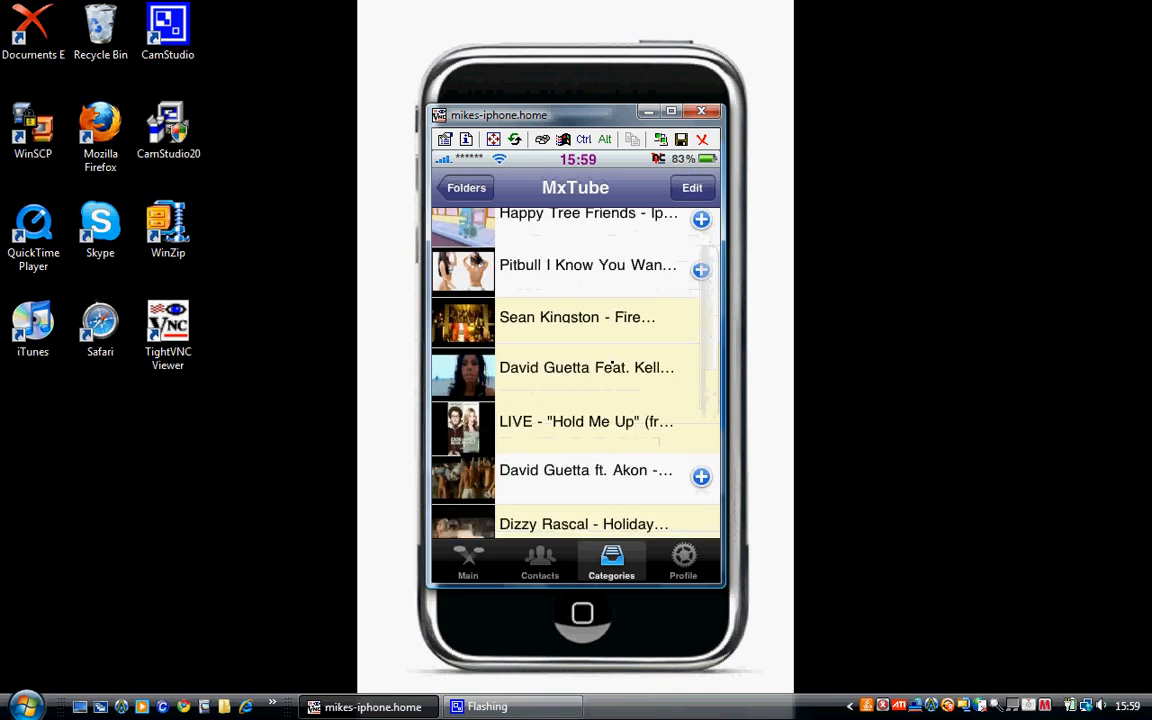
pyautogui.scroll(-3)
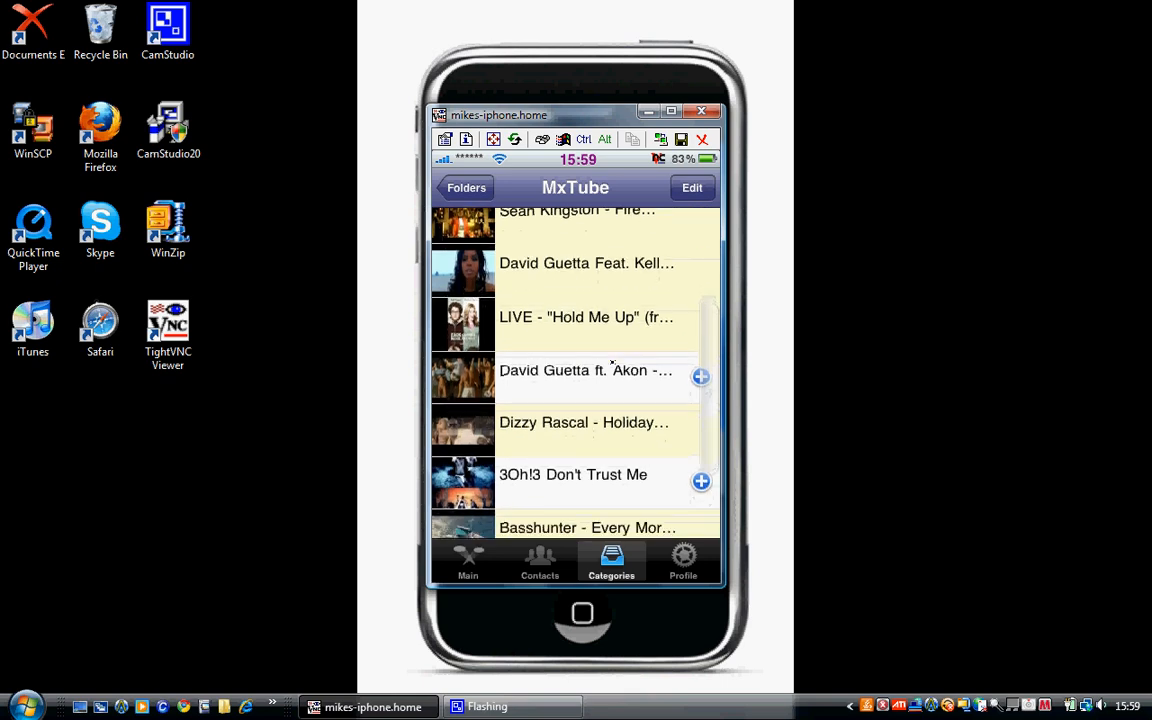
pyautogui.scroll(-3)
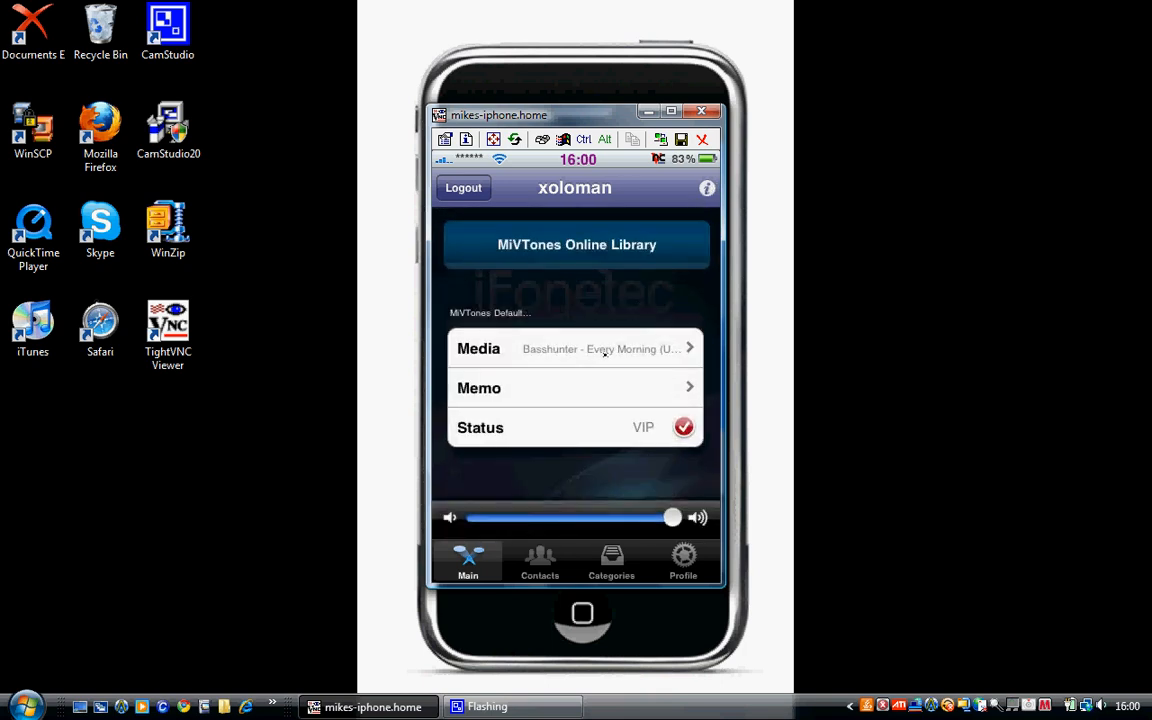
# - View the Media Library with Basshunter's Every Morning checked as the selected tone
pyautogui.click(600, 348)
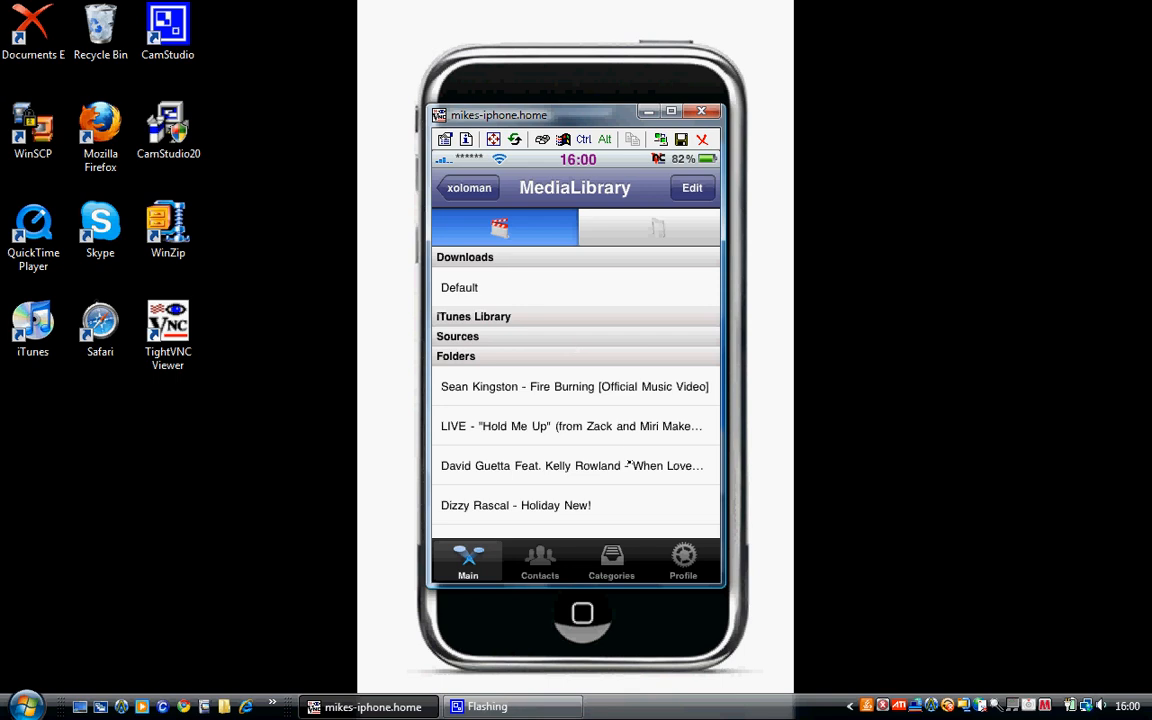
pyautogui.scroll(-3)
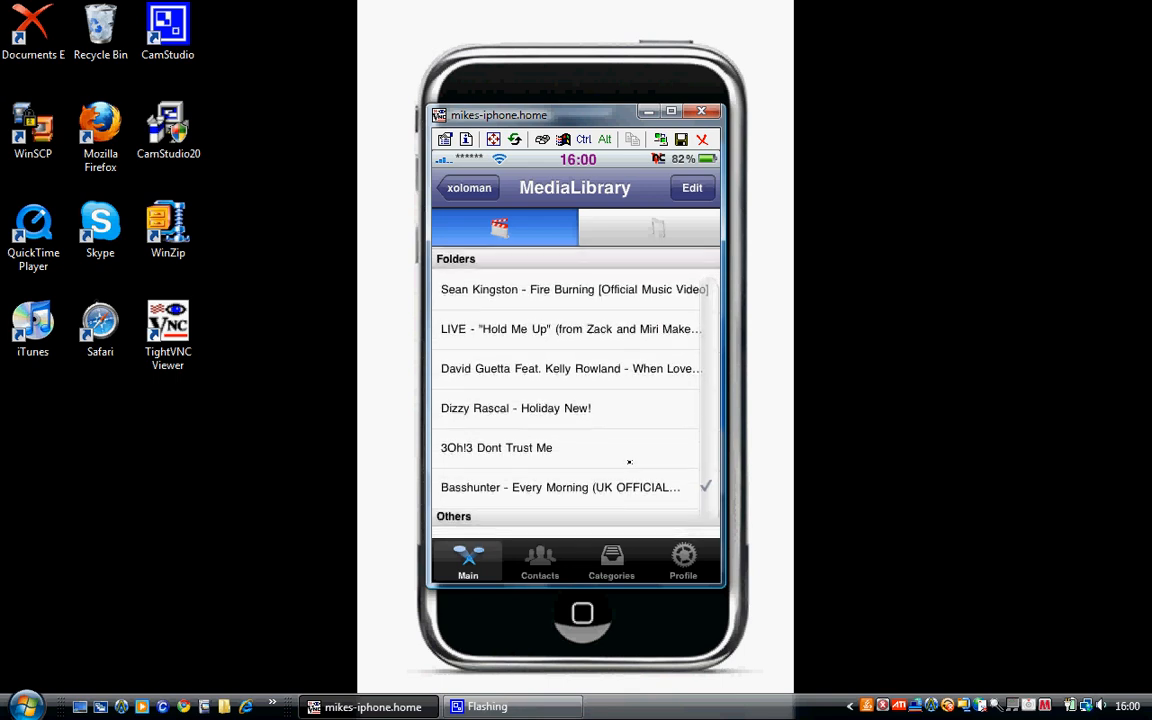